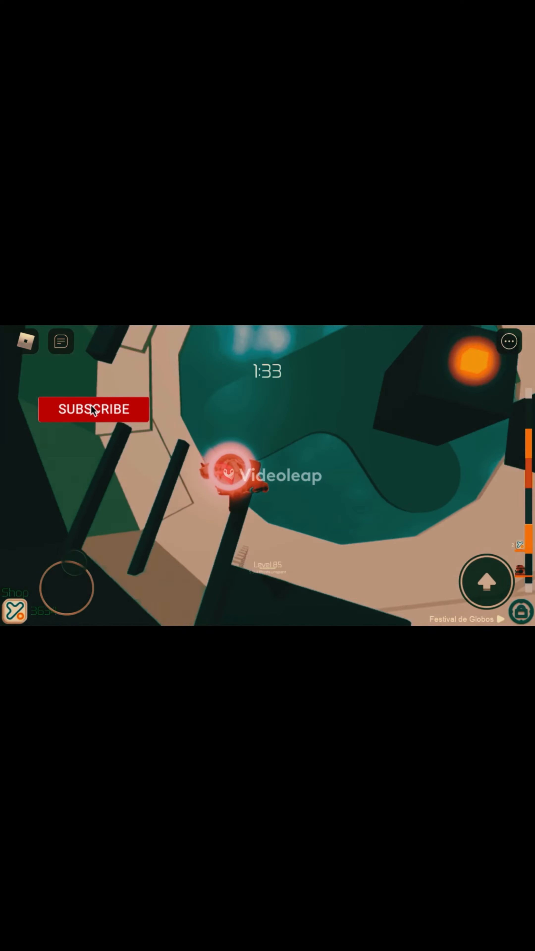
Step: Move the avatar forward along the dark obby platforms toward the glowing orange orb
click(92, 410)
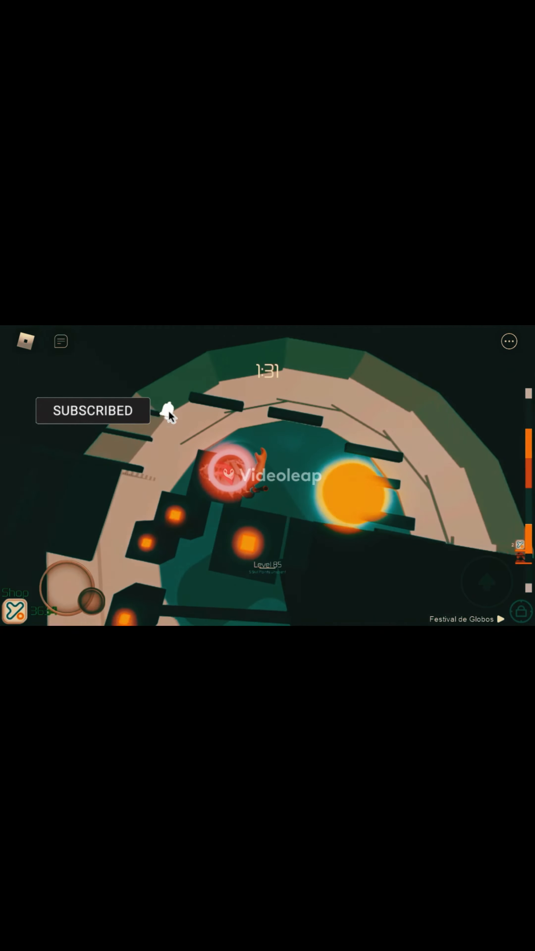